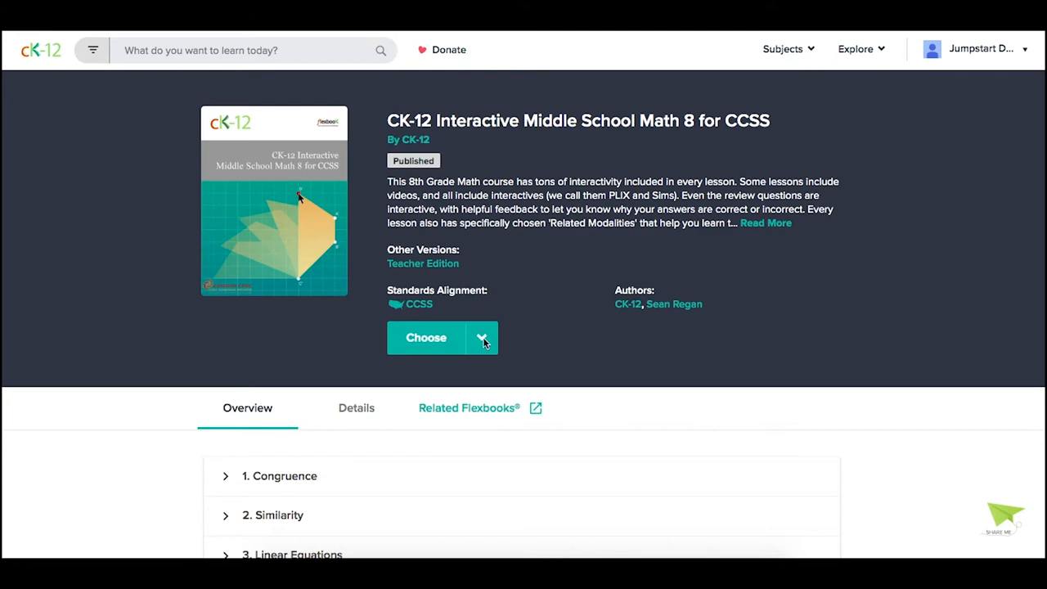
# Begin assigning the Math 8 FlexBook through CK-12 classes and choose the Winter 2020 class
pyautogui.click(481, 337)
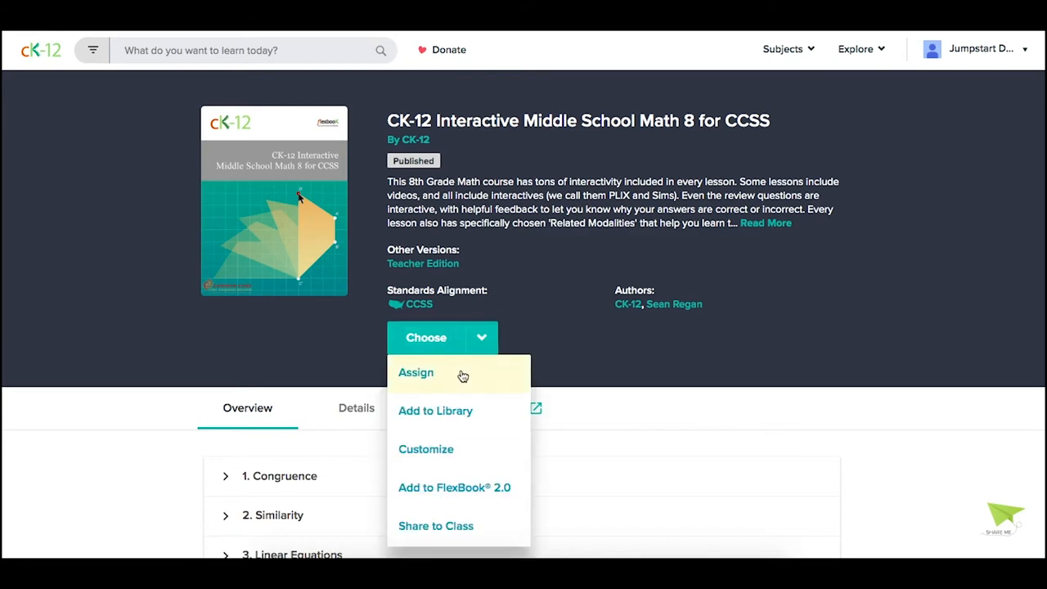
pyautogui.moveTo(458, 378)
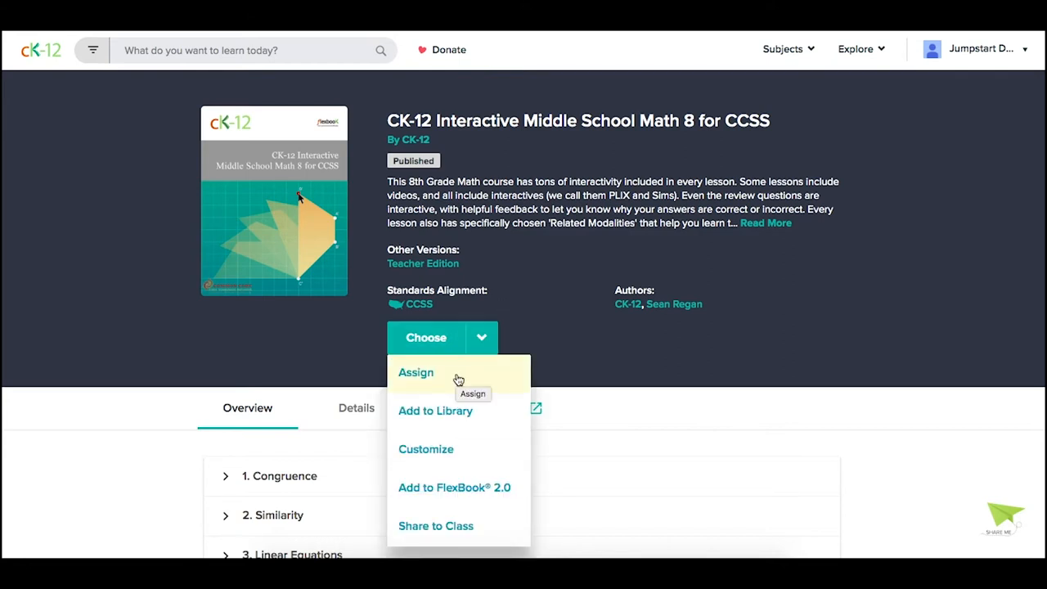
pyautogui.click(416, 373)
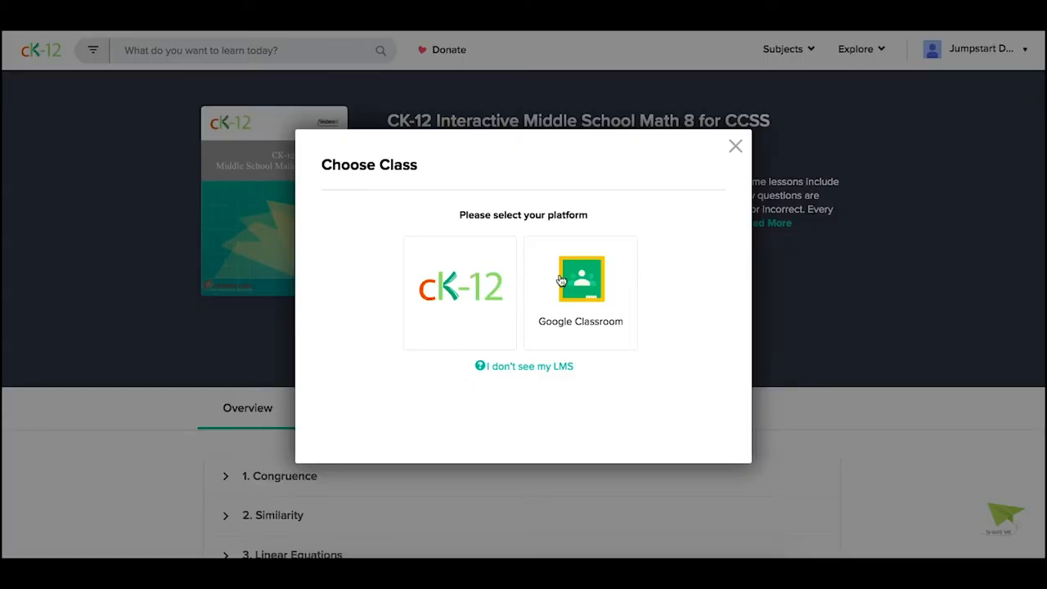
pyautogui.click(460, 291)
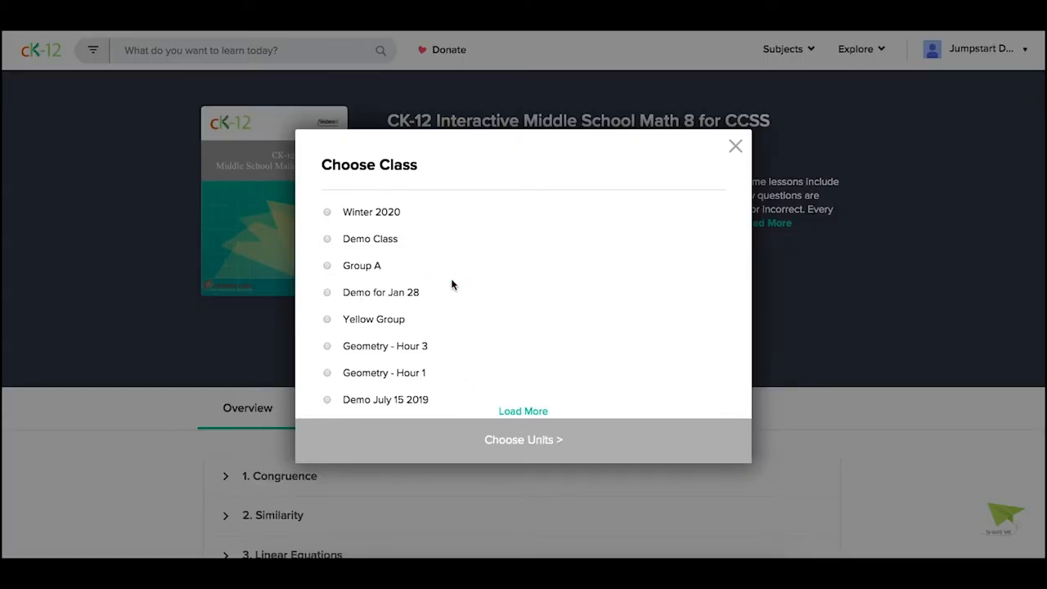
pyautogui.click(327, 213)
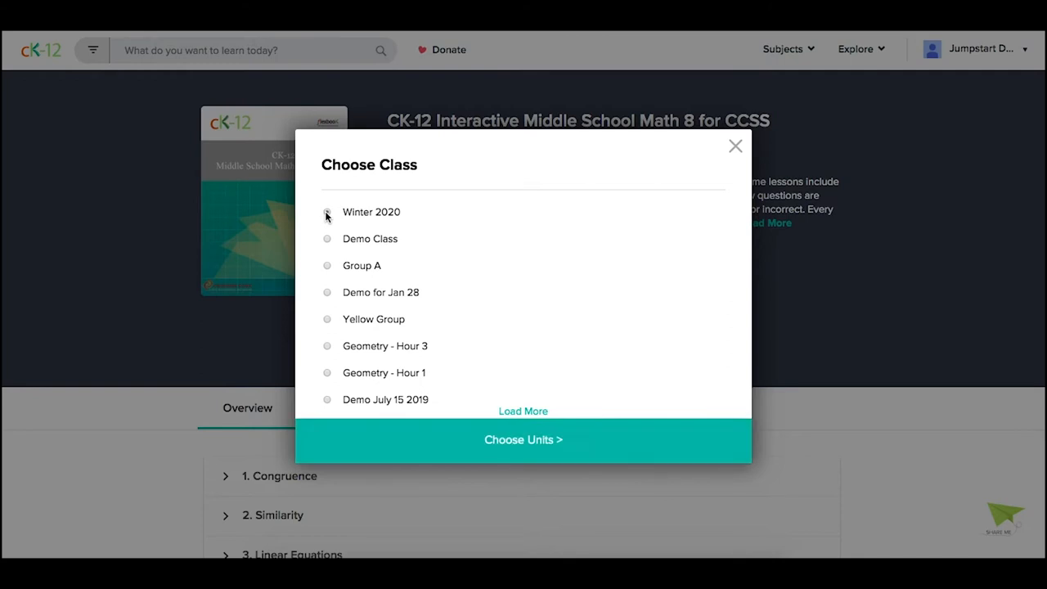
pyautogui.click(328, 212)
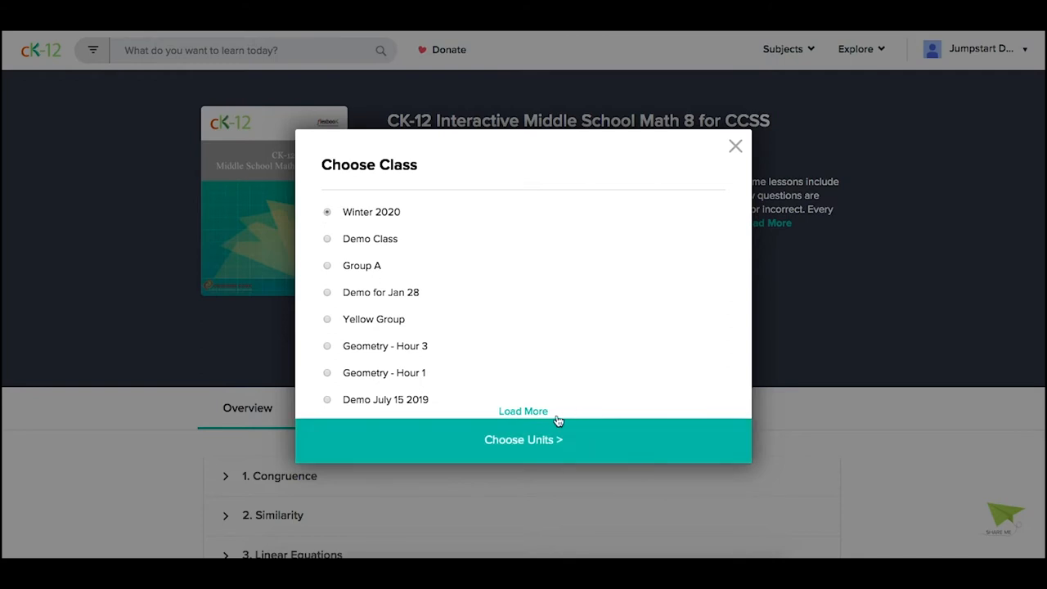
# Assign Angles and Parallel Lines due 03/13/2020 and Angles & Triangles due 03/20/2020, then acknowledge the confirmation
pyautogui.click(524, 439)
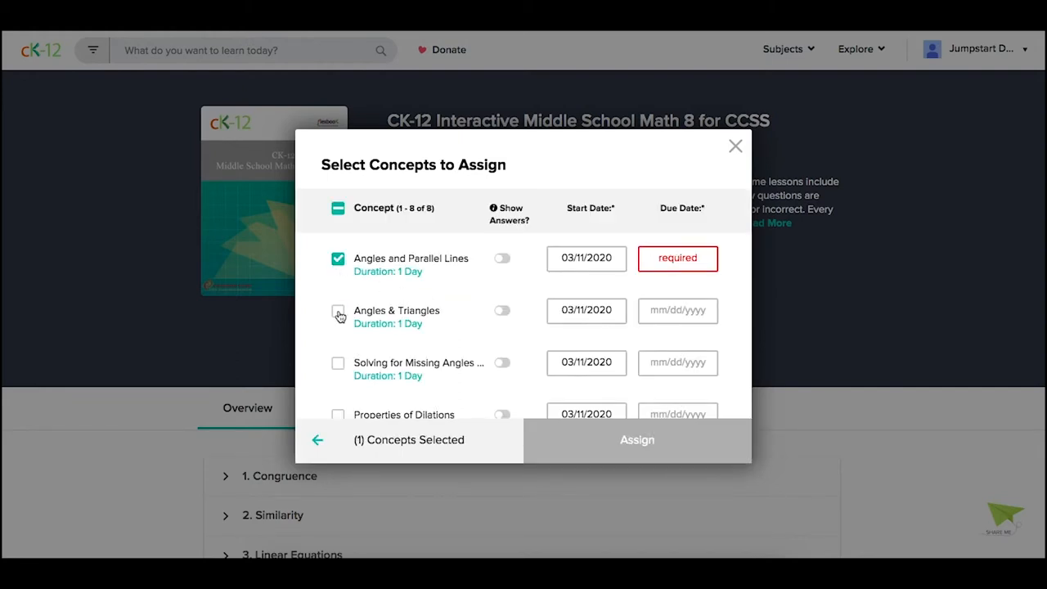
pyautogui.click(337, 315)
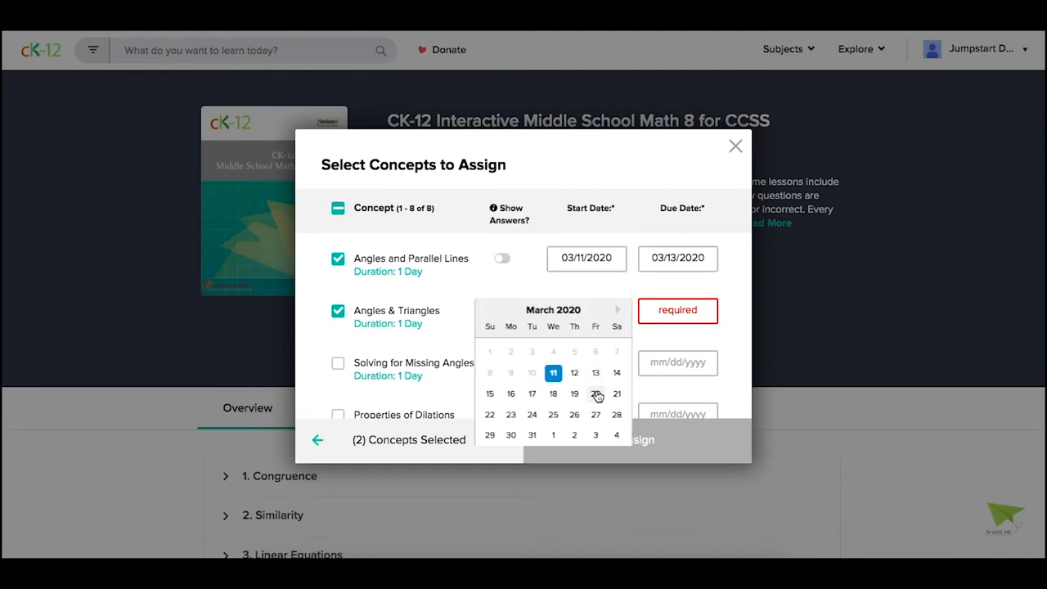
pyautogui.click(596, 392)
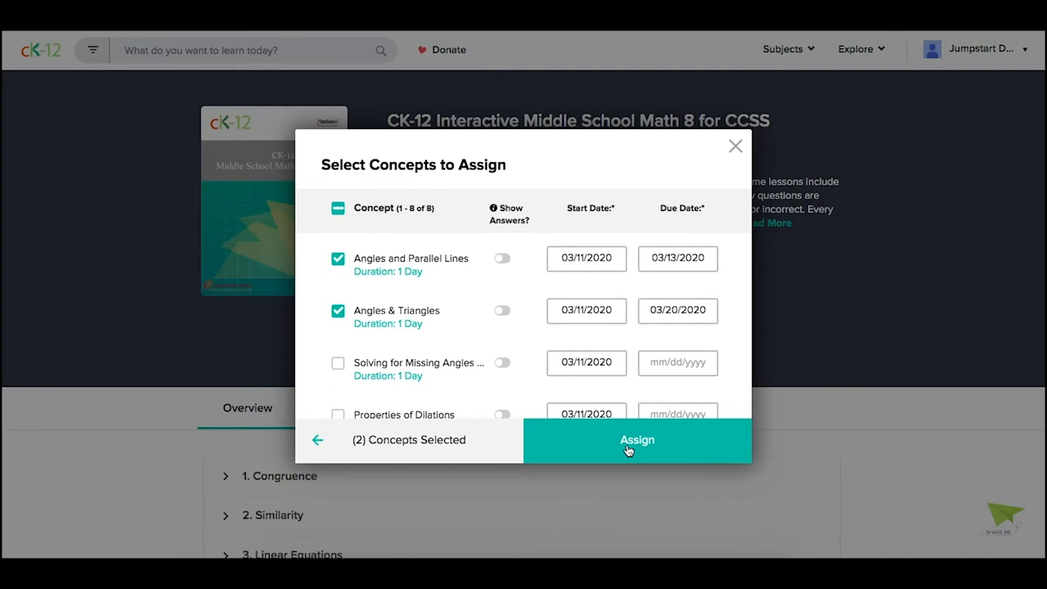
pyautogui.click(636, 440)
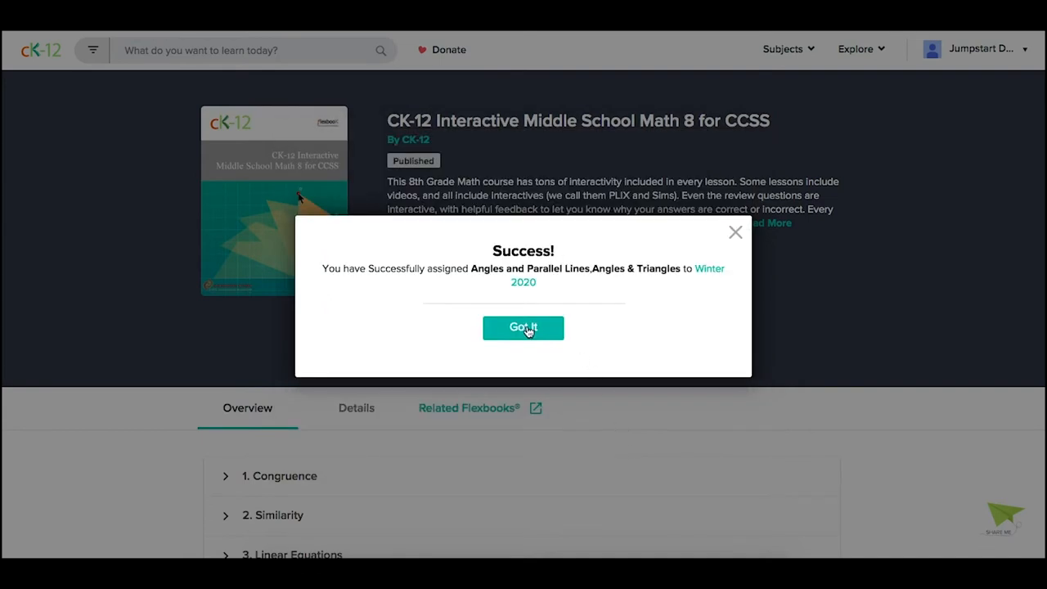
pyautogui.click(523, 327)
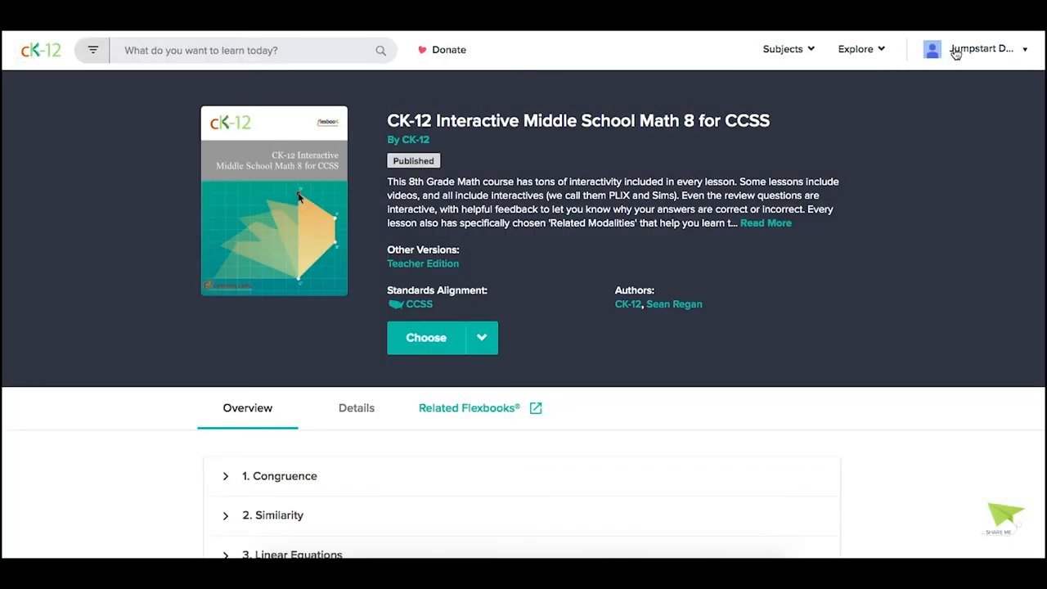
# View the Winter 2020 class's March 2020 assignments listing both angle sections with their due dates
pyautogui.click(982, 49)
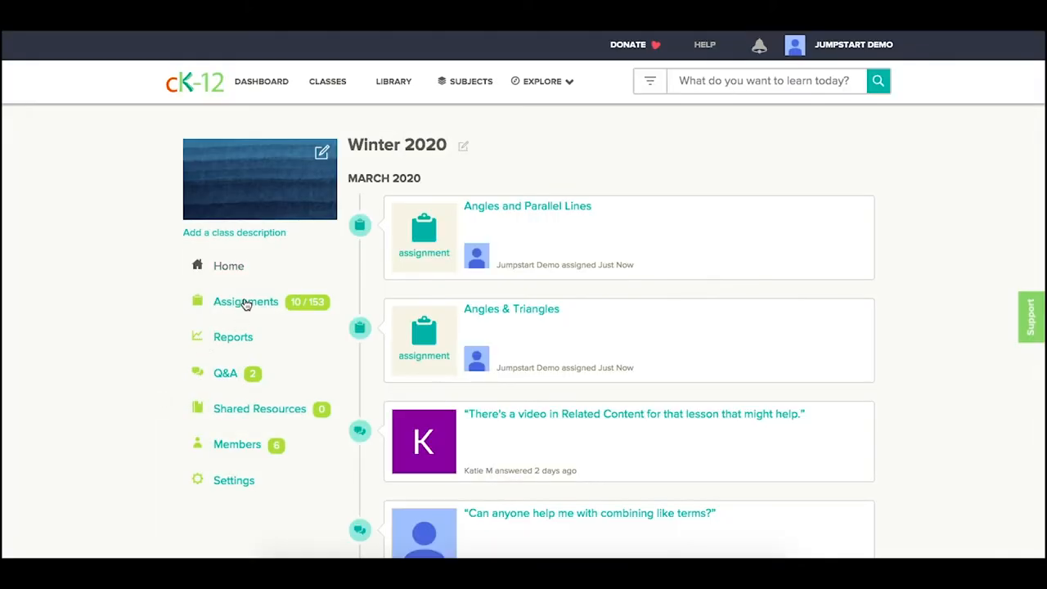
pyautogui.click(246, 302)
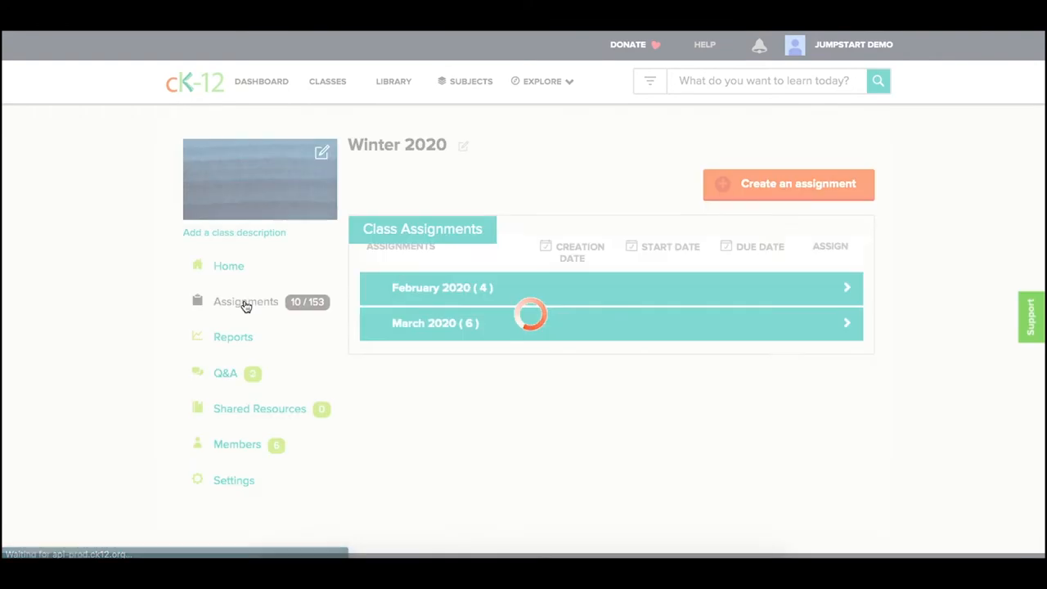
pyautogui.click(609, 322)
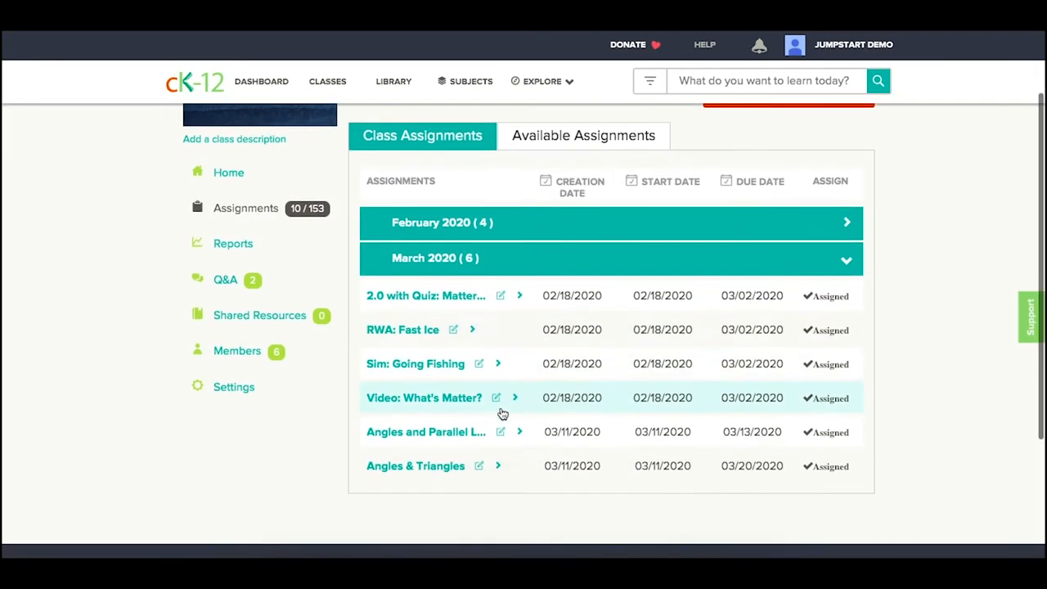
pyautogui.scroll(-3)
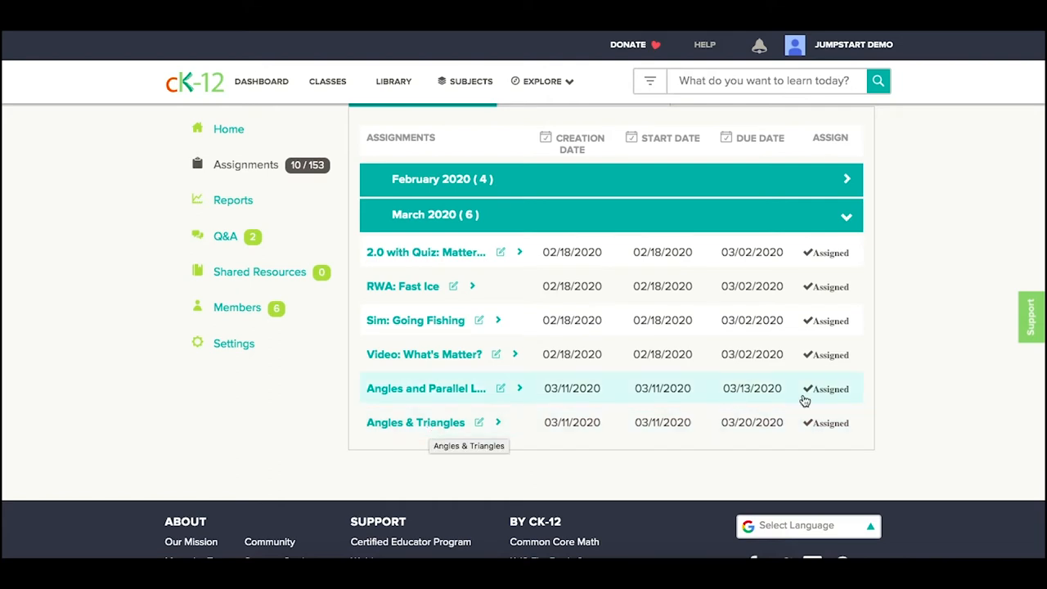
pyautogui.moveTo(772, 440)
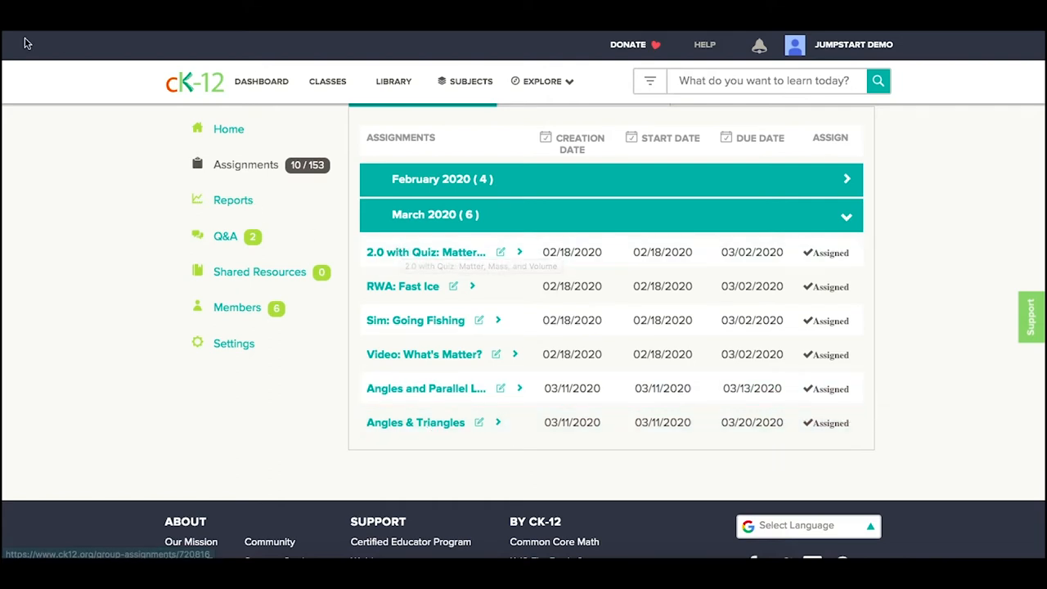
pyautogui.scroll(3)
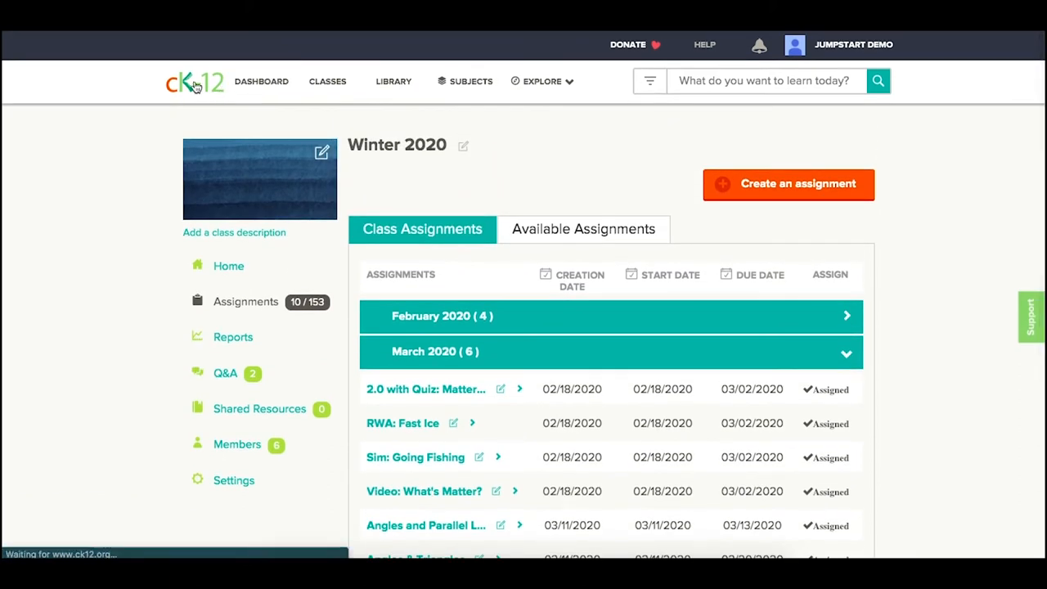
# Return to the book and start reading lesson 3.2 Understanding Linear Equations
pyautogui.click(193, 82)
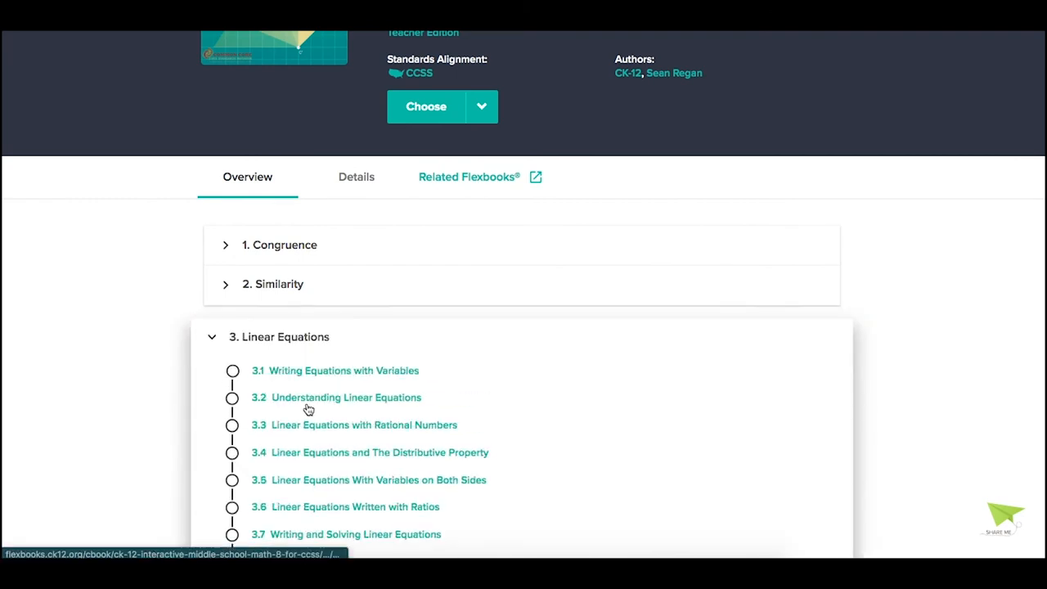
pyautogui.click(345, 398)
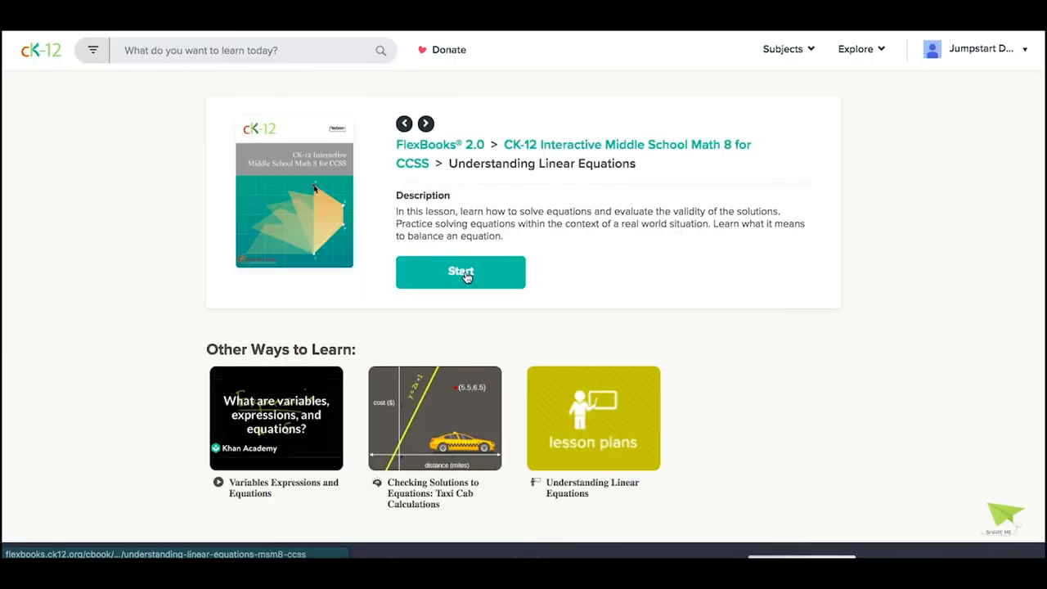
pyautogui.click(460, 271)
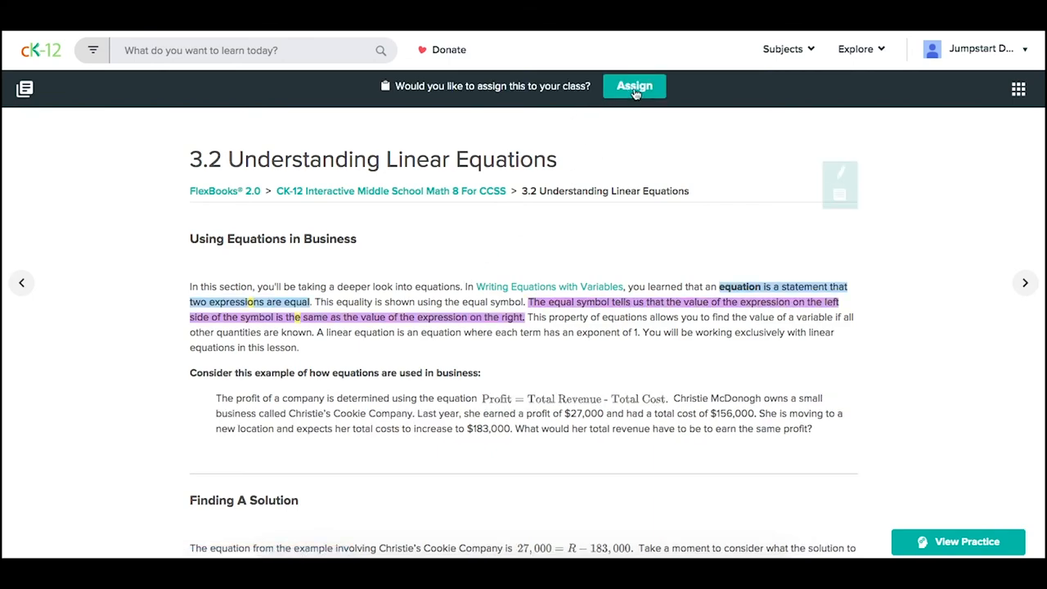
# Assign the lesson via CK-12 classes to Winter 2020 due 03/13/2020 and Yellow Group due 04/02/2020
pyautogui.click(635, 85)
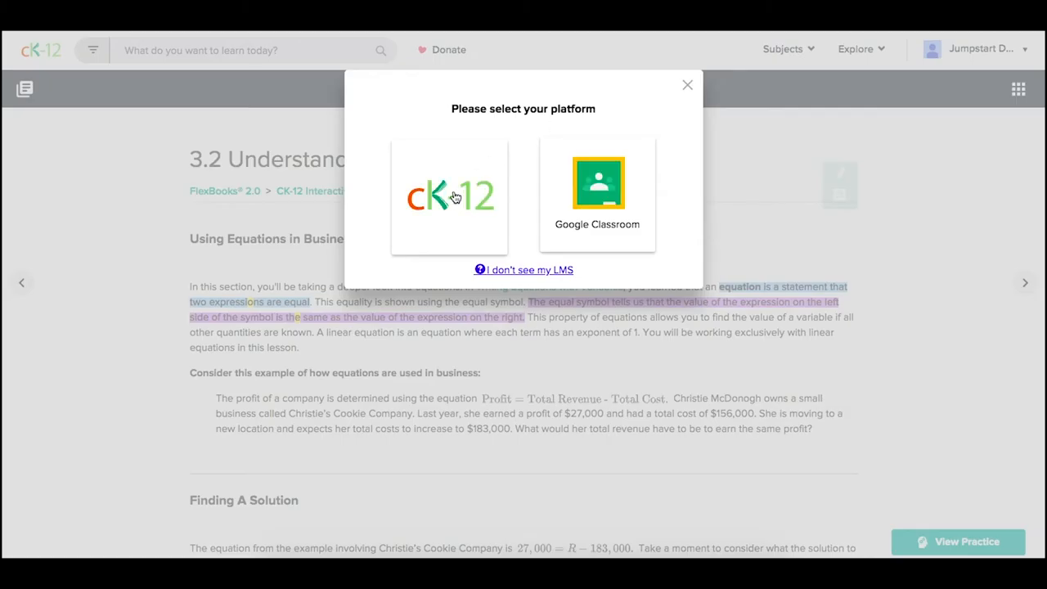
pyautogui.click(449, 196)
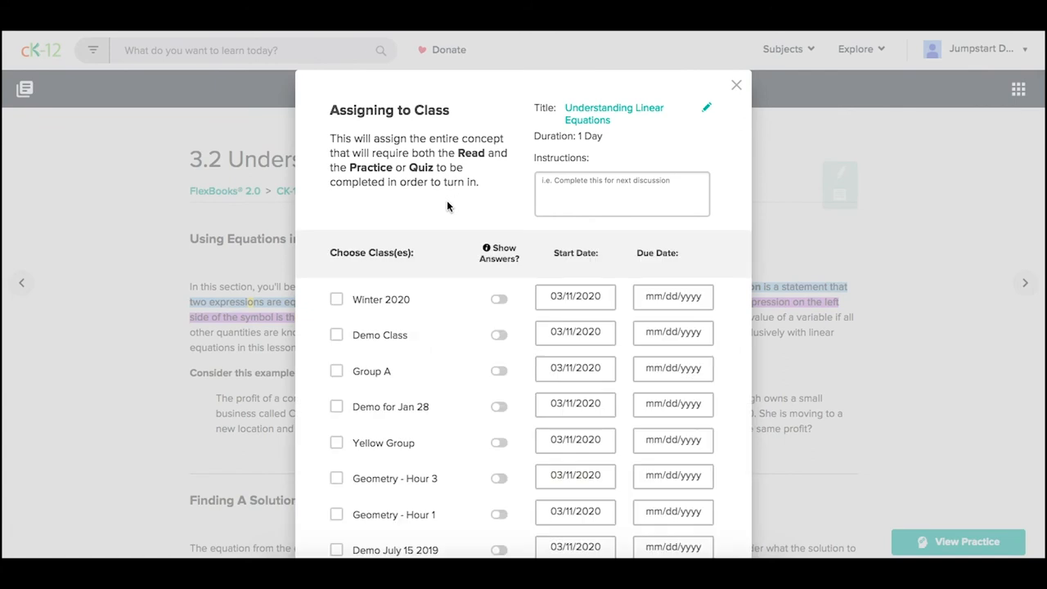
pyautogui.moveTo(426, 334)
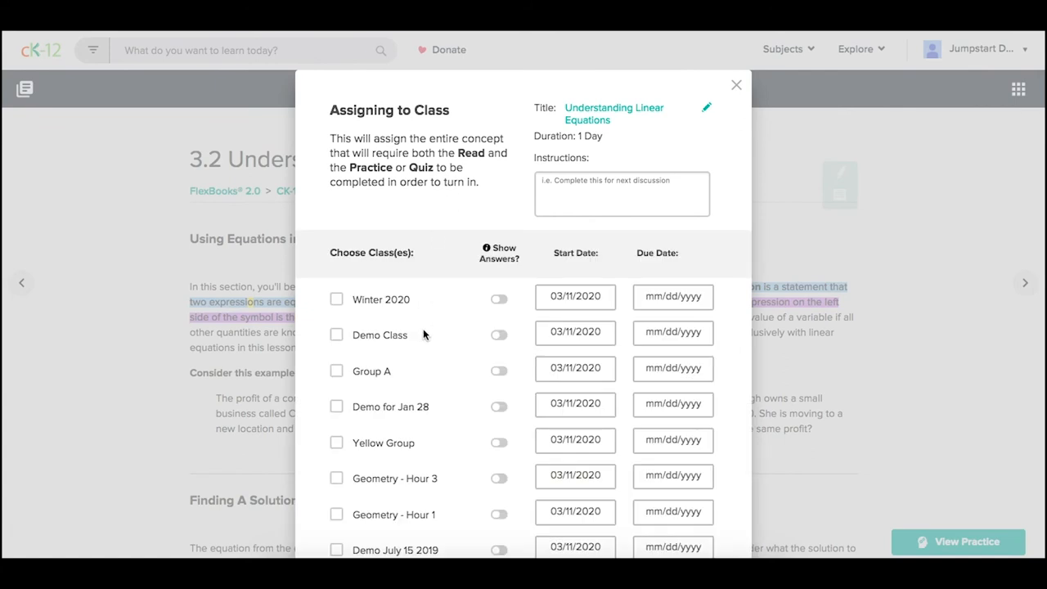
pyautogui.click(336, 298)
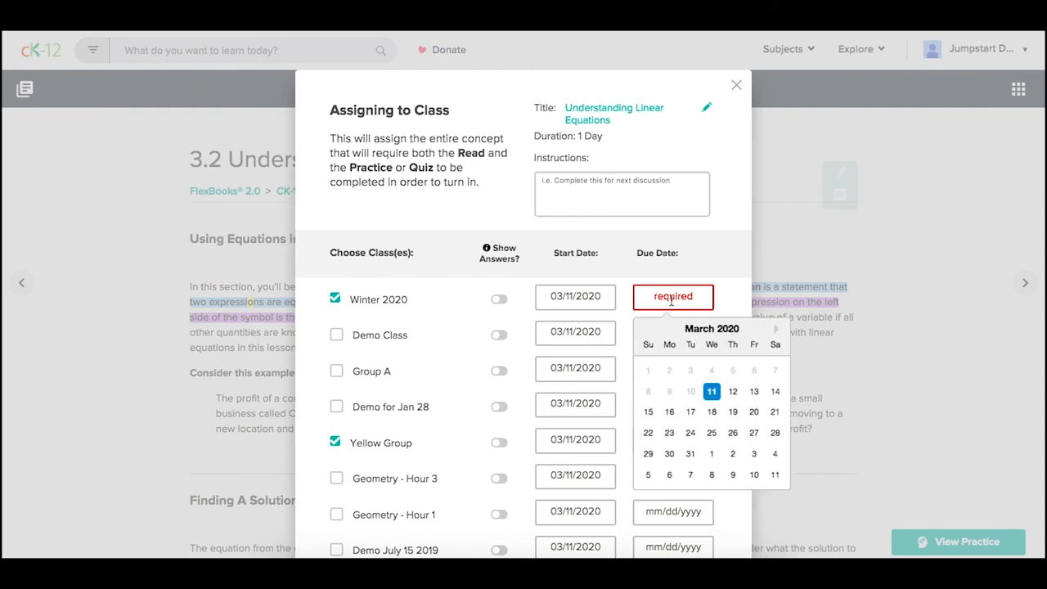
pyautogui.moveTo(752, 392)
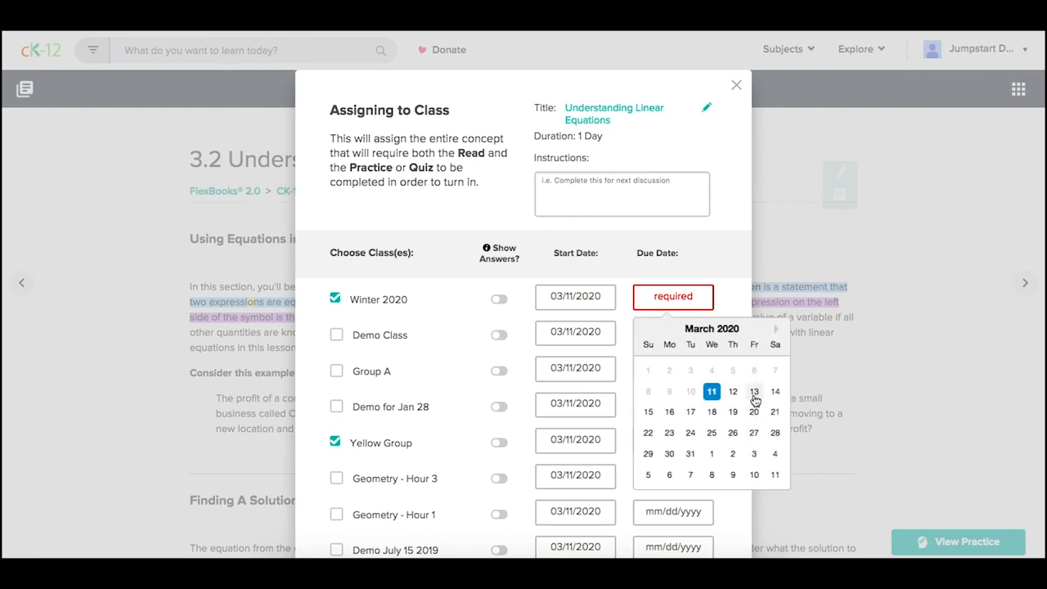
pyautogui.click(672, 440)
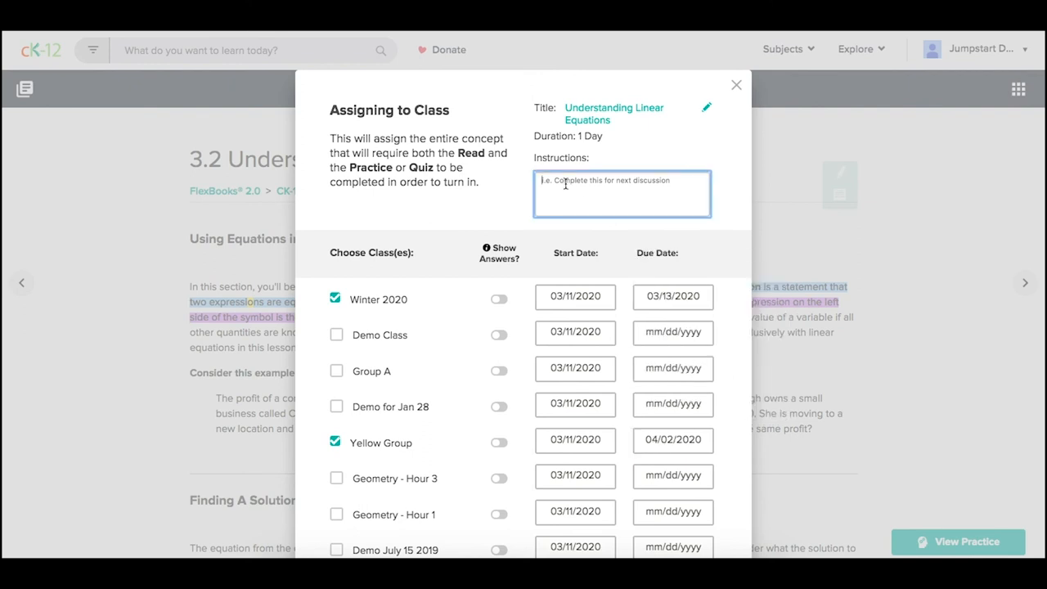
pyautogui.moveTo(691, 121)
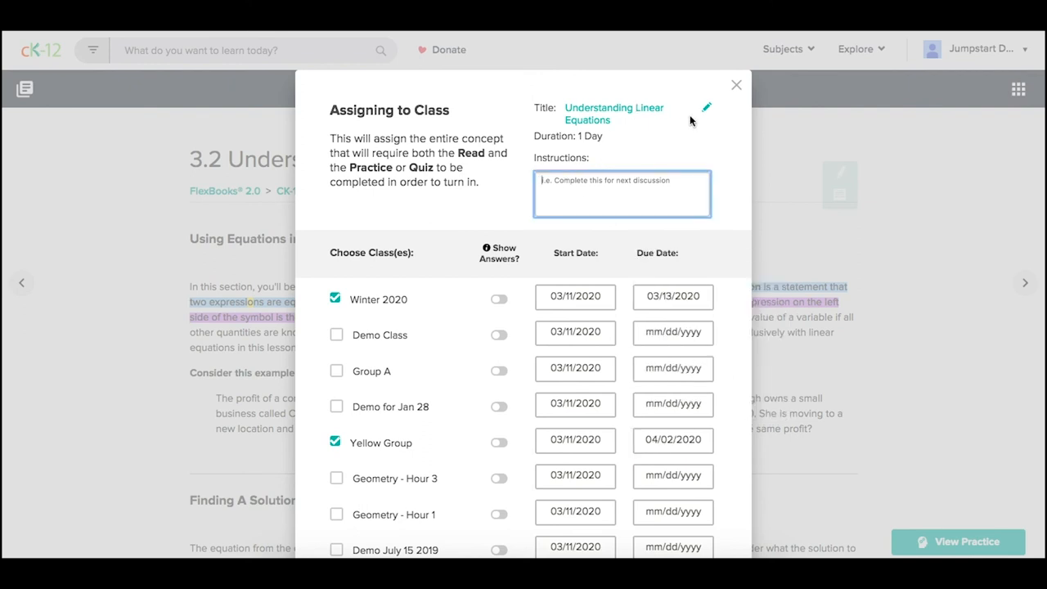
pyautogui.scroll(-3)
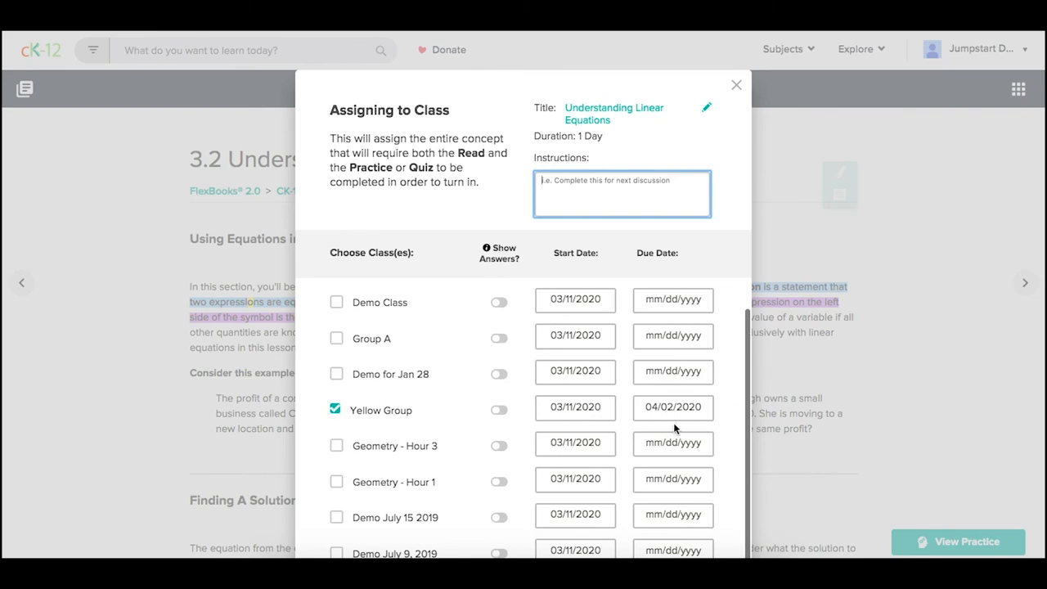